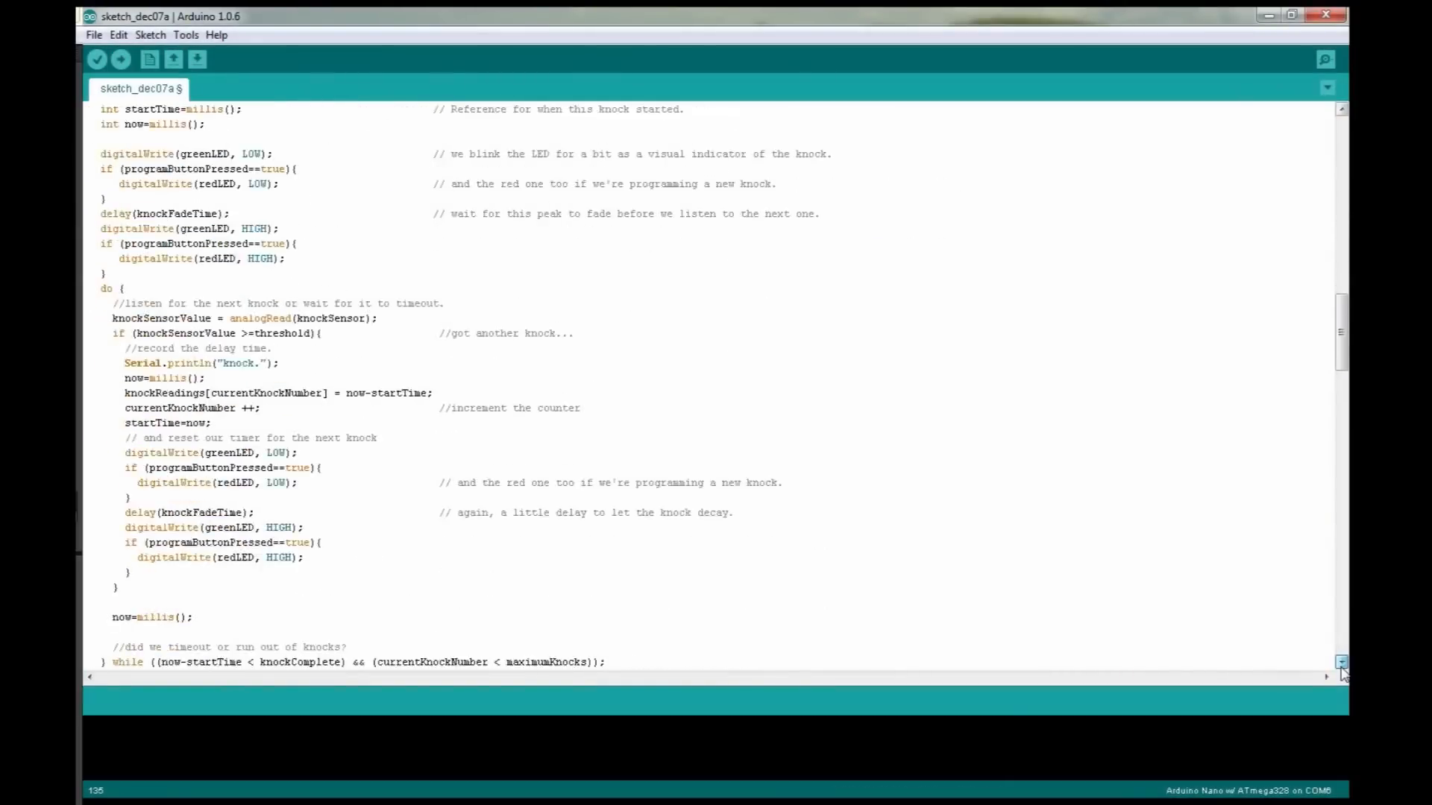
# Add a Timer node from the Flow Control category beside the Startup Trigger
pyautogui.scroll(3)
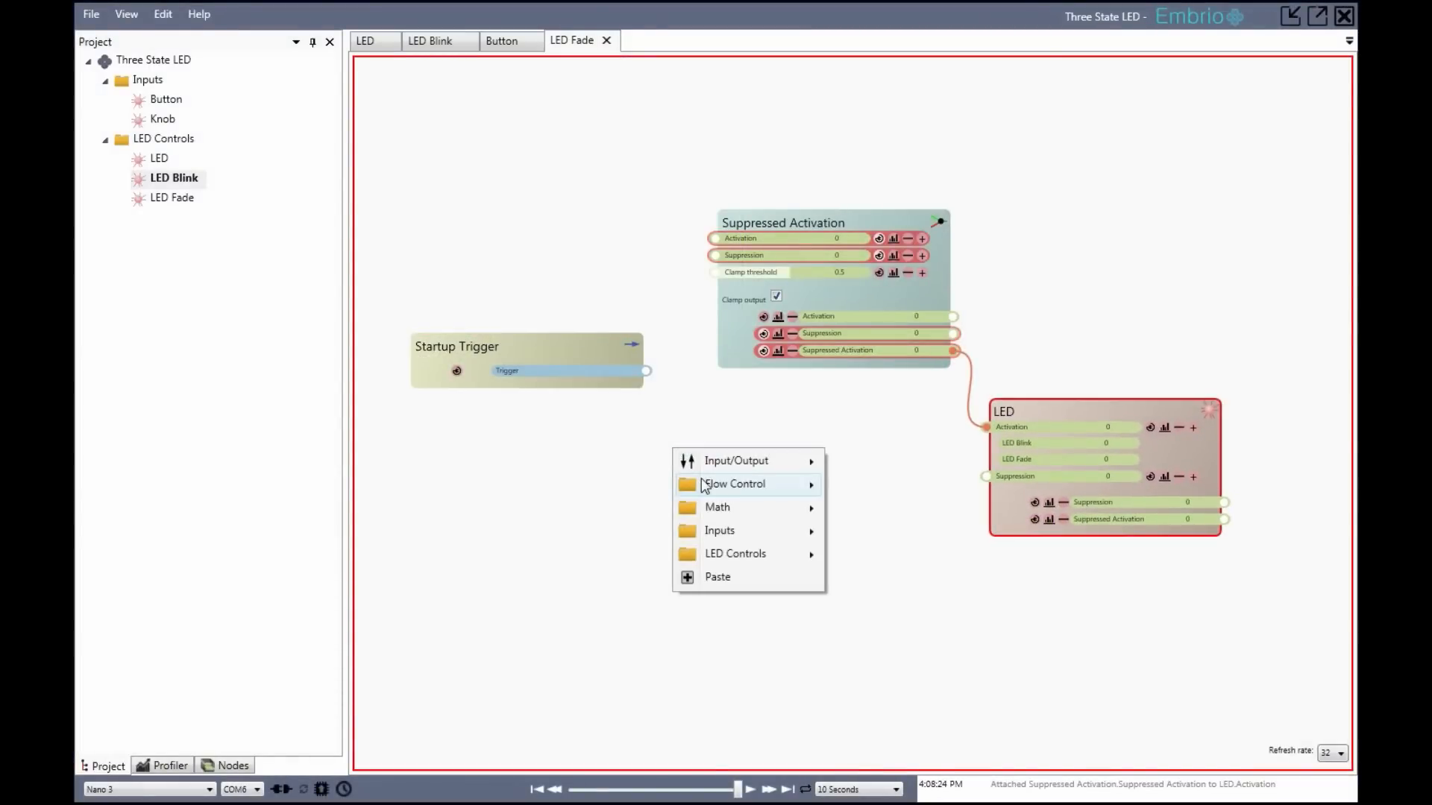
pyautogui.click(734, 483)
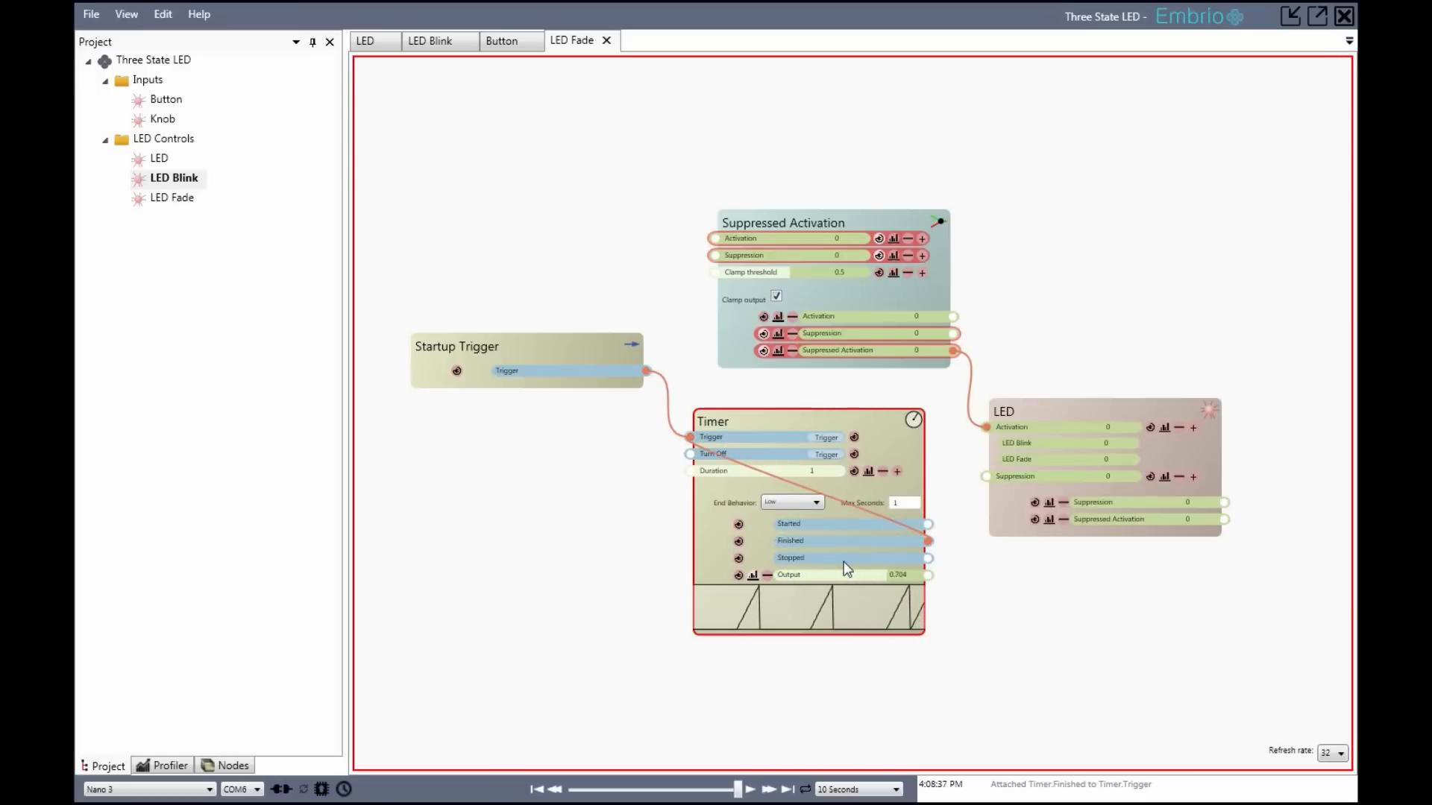
# Wire Startup Trigger into Timer.Trigger and loop Timer.Finished back to retrigger it
pyautogui.click(790, 503)
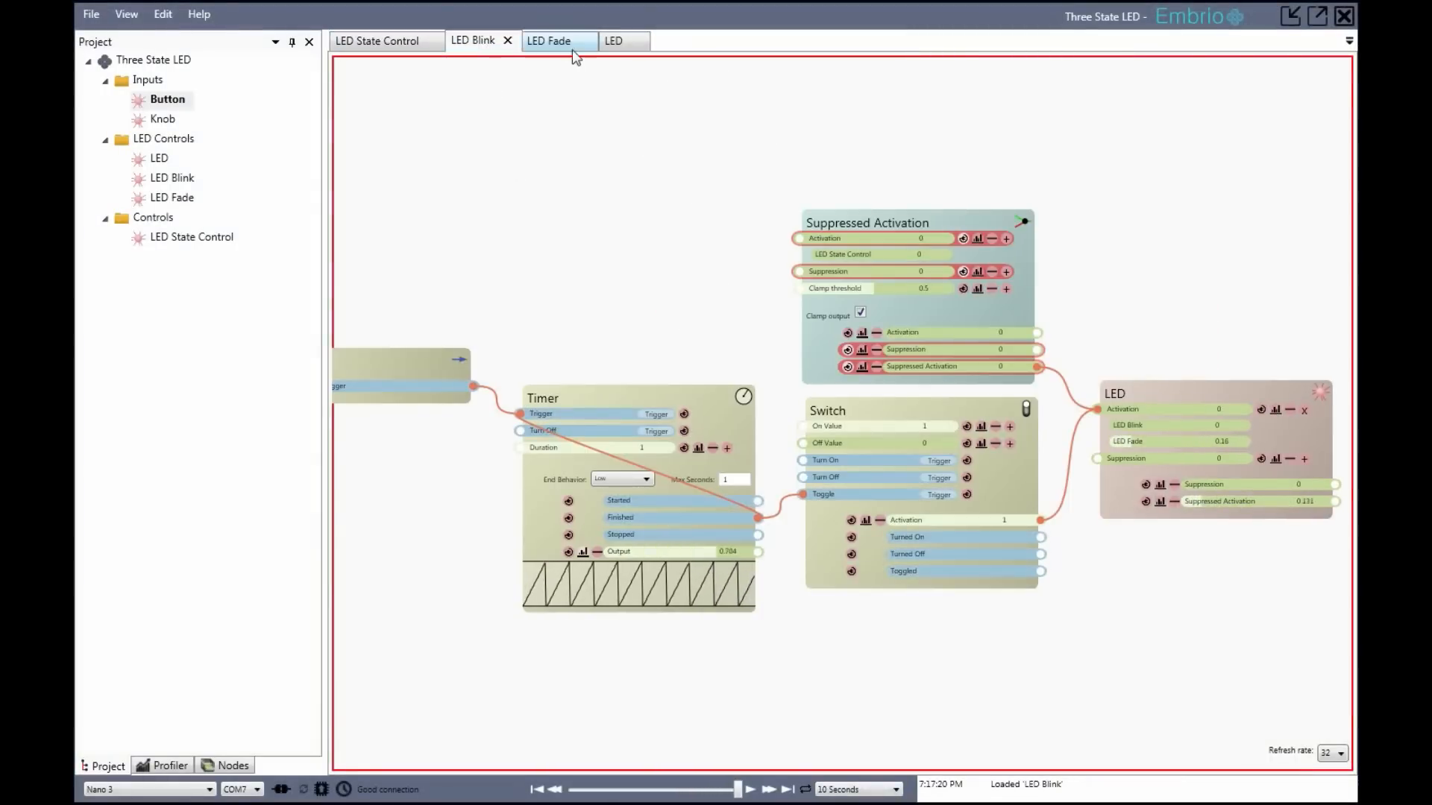
# Switch to the LED Fade agent to reach the LED agent's graph
pyautogui.click(613, 40)
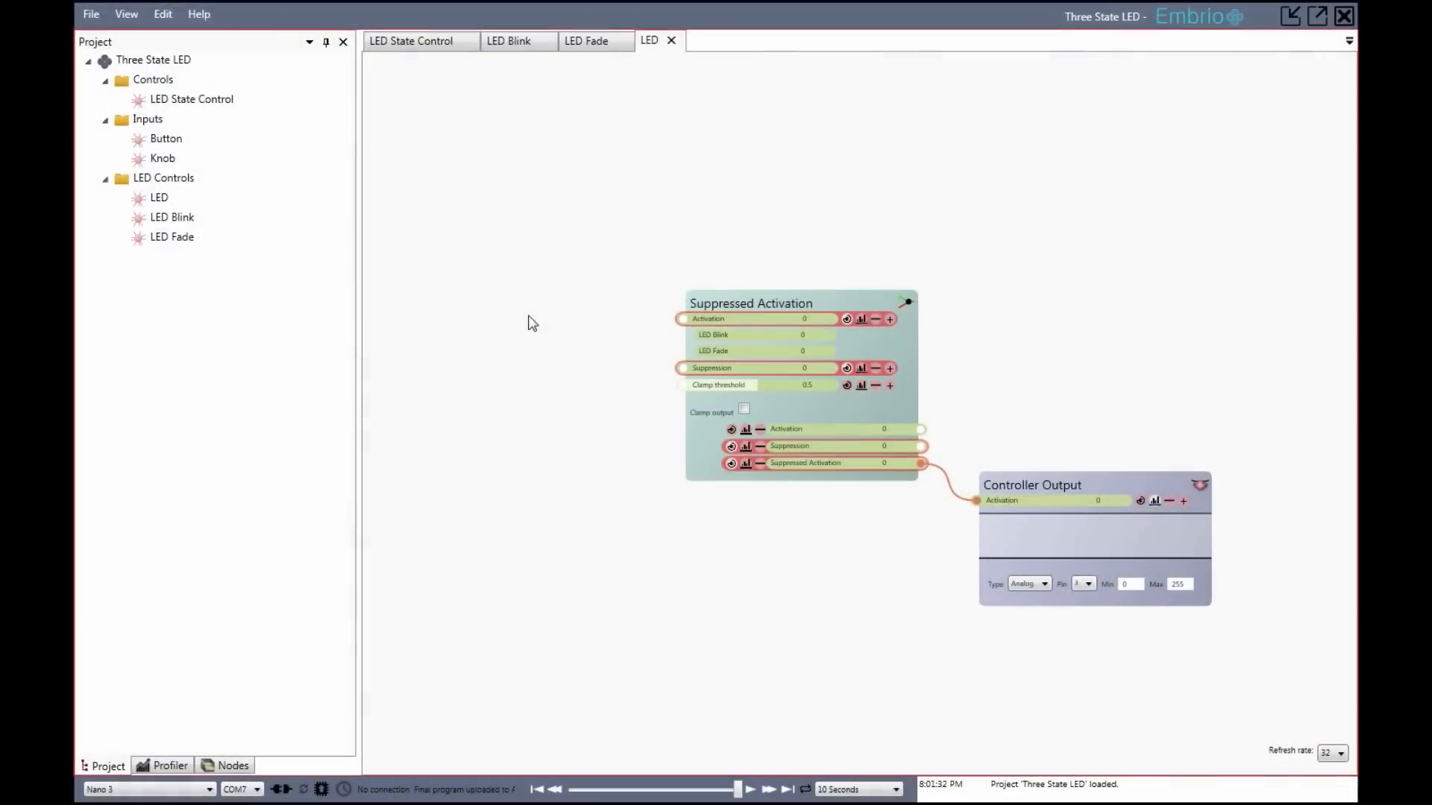
# Show Profiler statistics, then the Nodes breakdown with counts and timings per node type
pyautogui.click(170, 765)
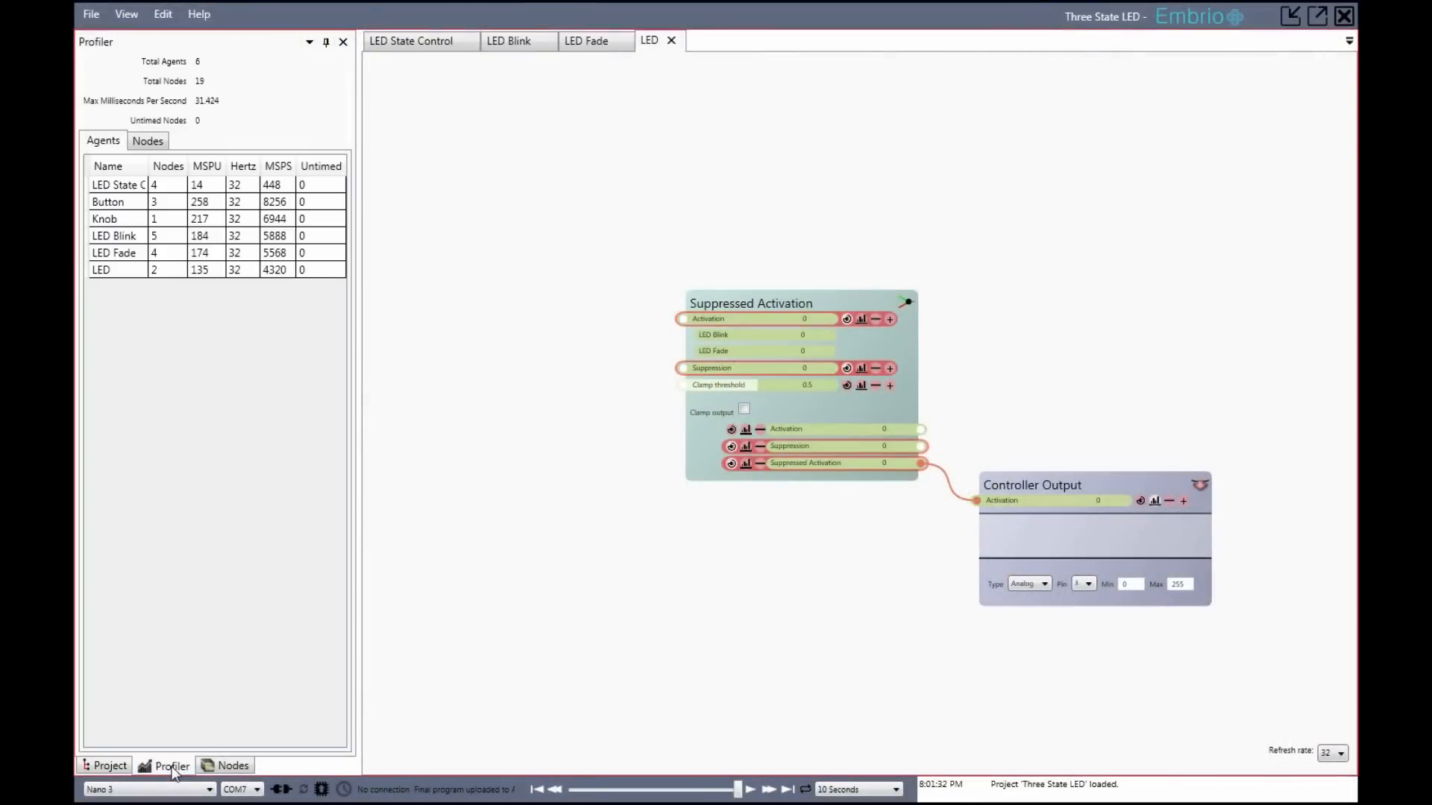
pyautogui.moveTo(357, 409)
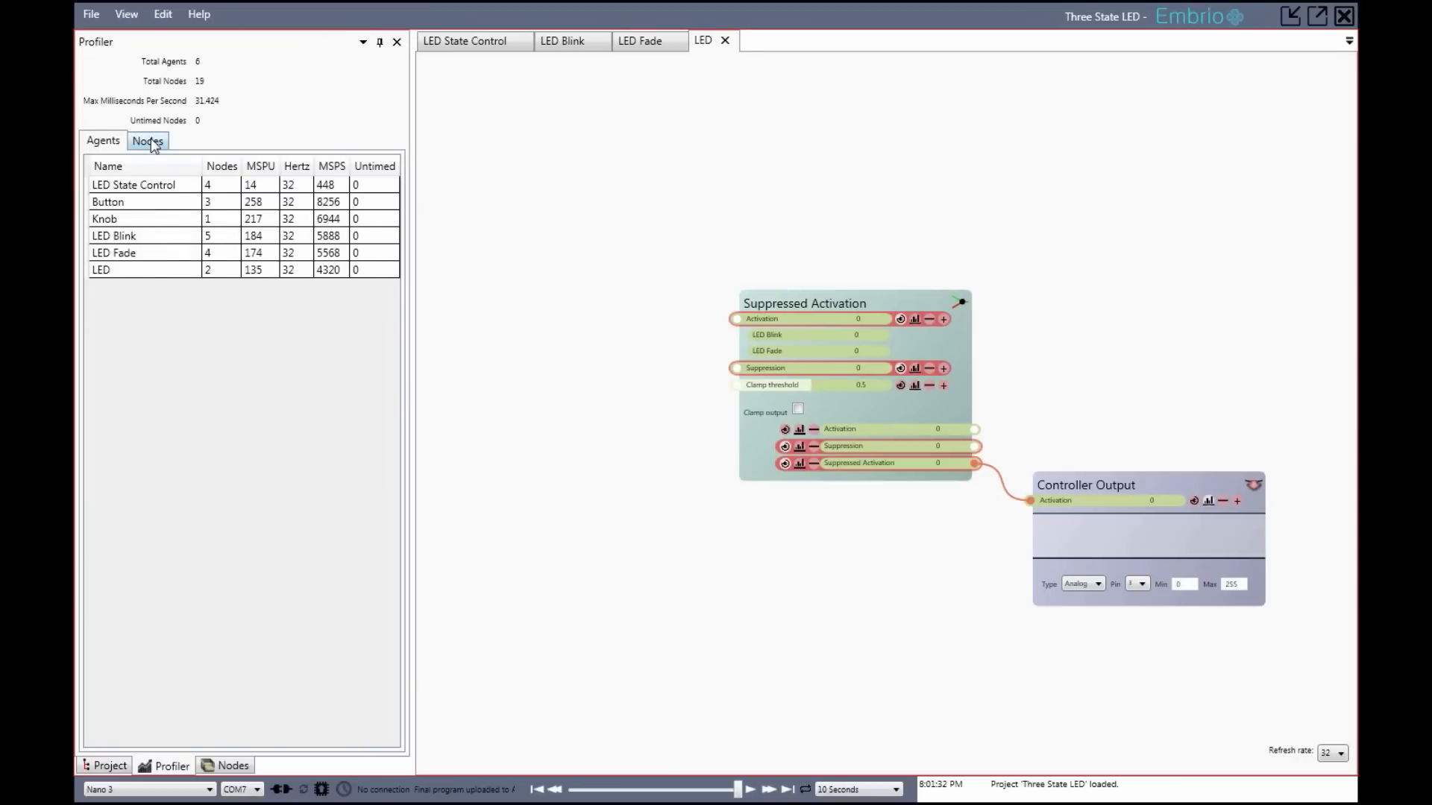
pyautogui.click(148, 140)
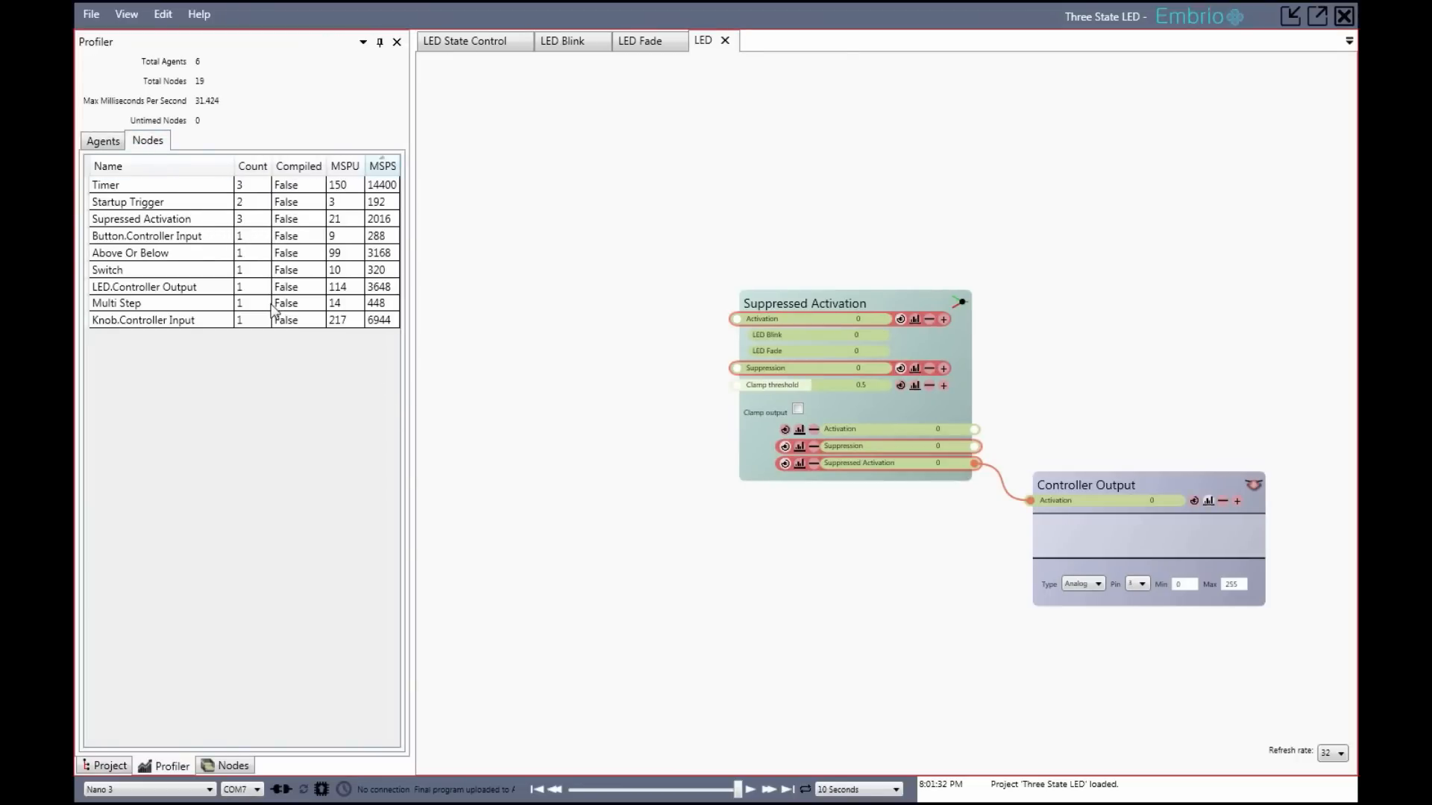